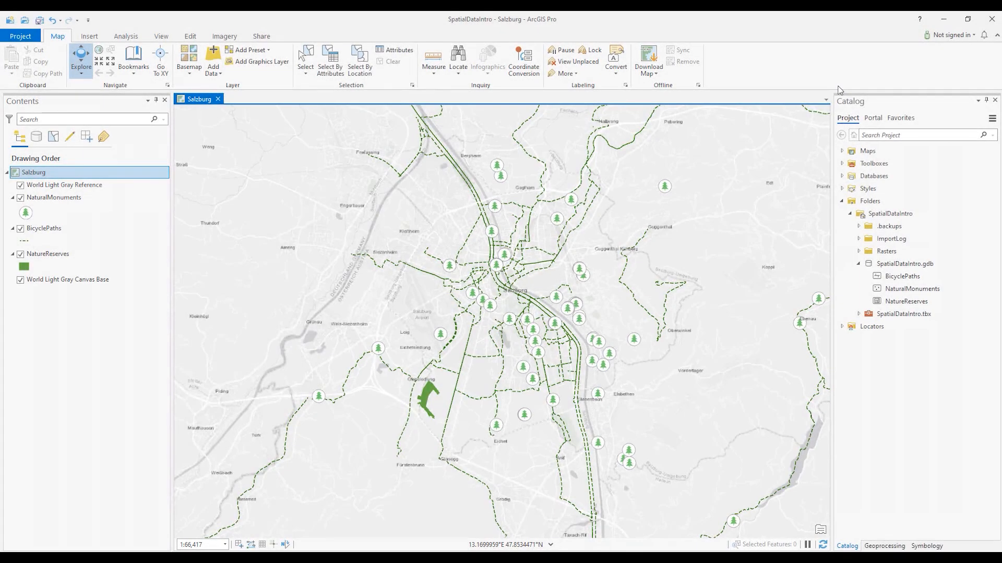
# Look up the Create Mobile Geodatabase geoprocessing tool, then return to the project catalog.
pyautogui.click(88, 35)
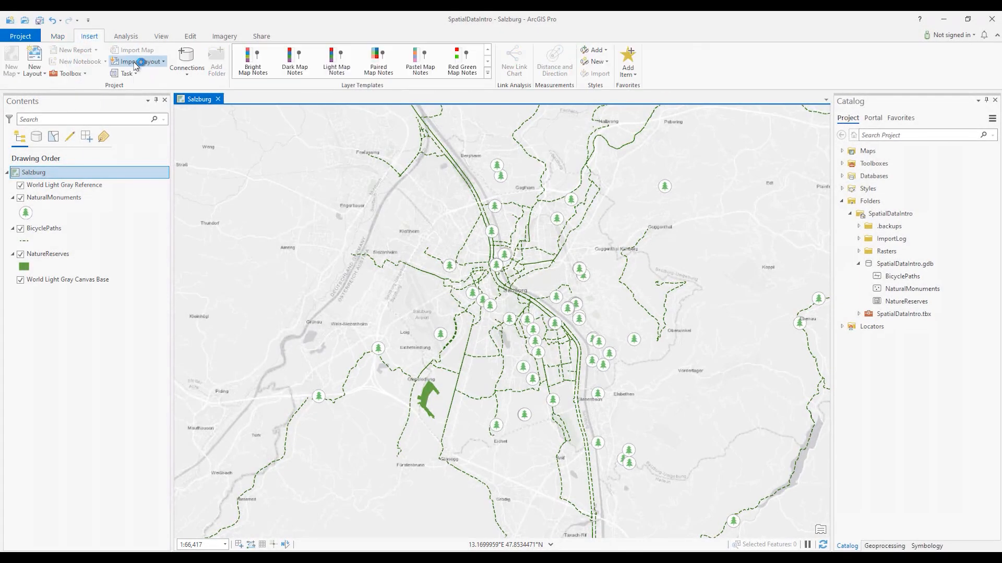
pyautogui.click(186, 61)
pyautogui.write('create')
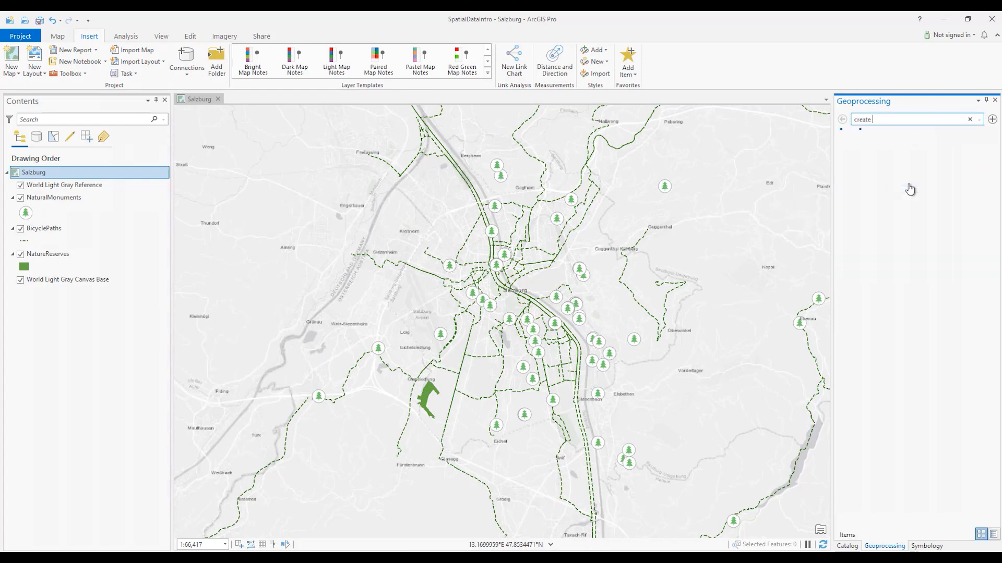
pyautogui.click(859, 130)
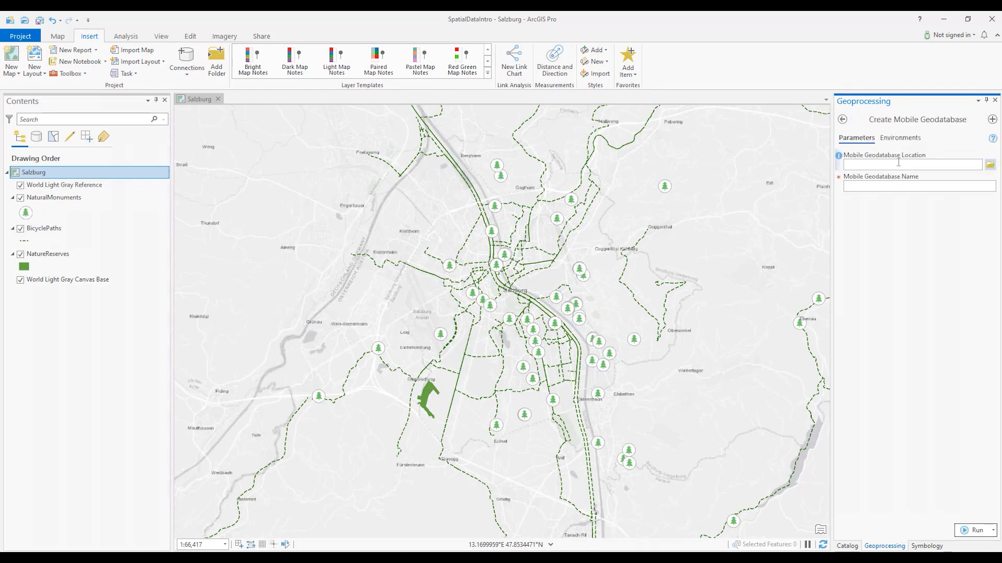
pyautogui.click(846, 547)
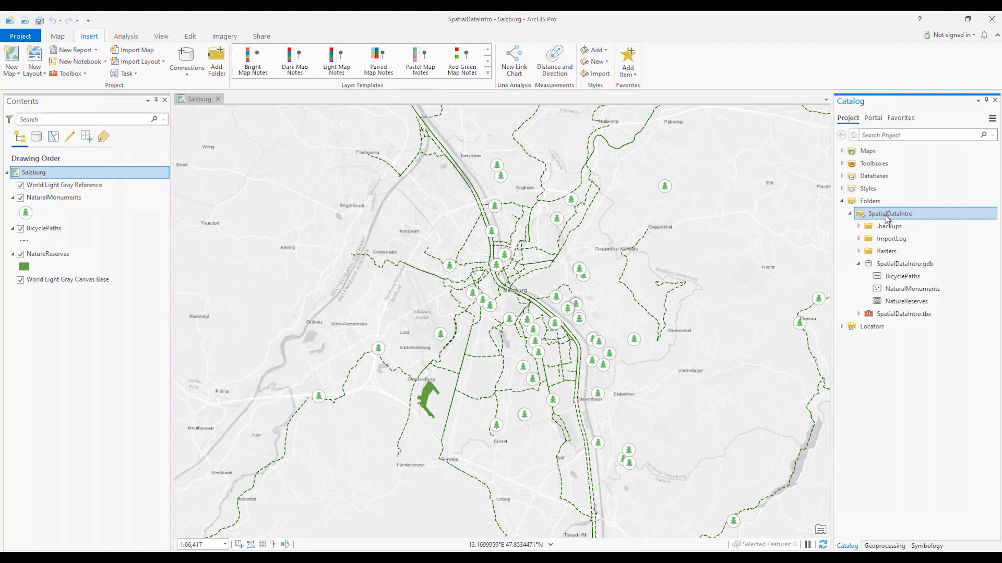
# Create a new mobile geodatabase named MobileDemo in the SpatialDataIntro folder.
pyautogui.rightClick(890, 213)
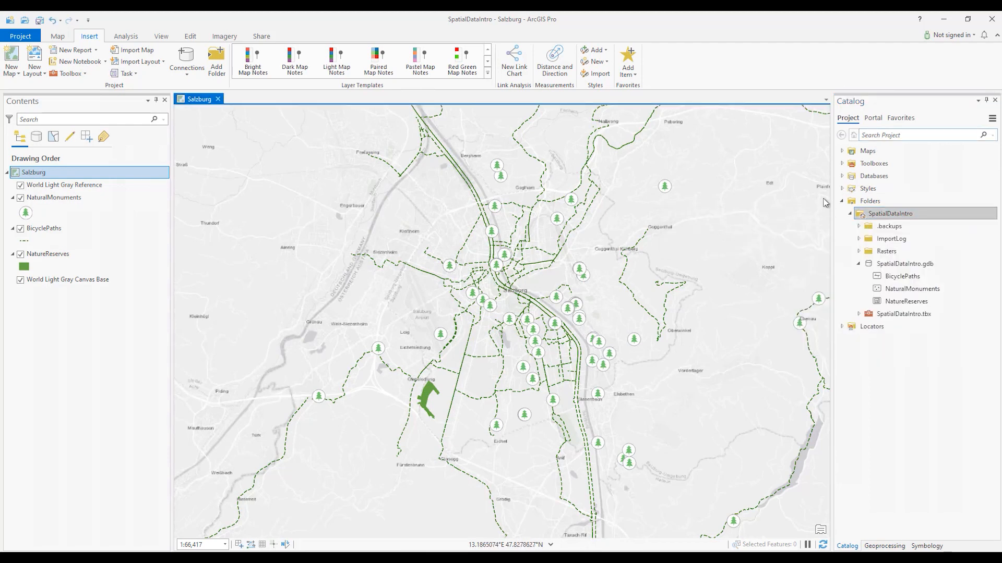
pyautogui.rightClick(890, 213)
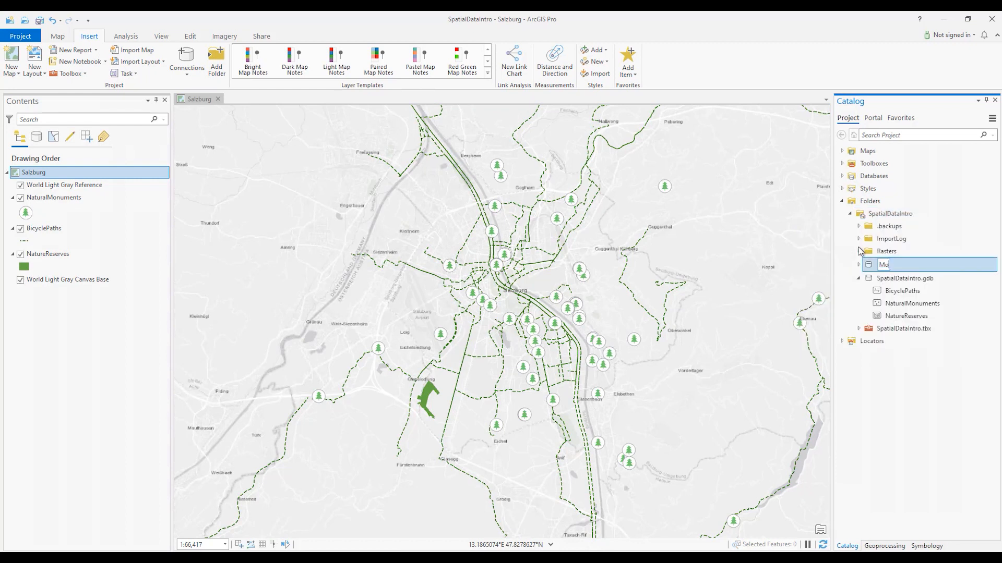
pyautogui.write('MobileDemo.geodatabase')
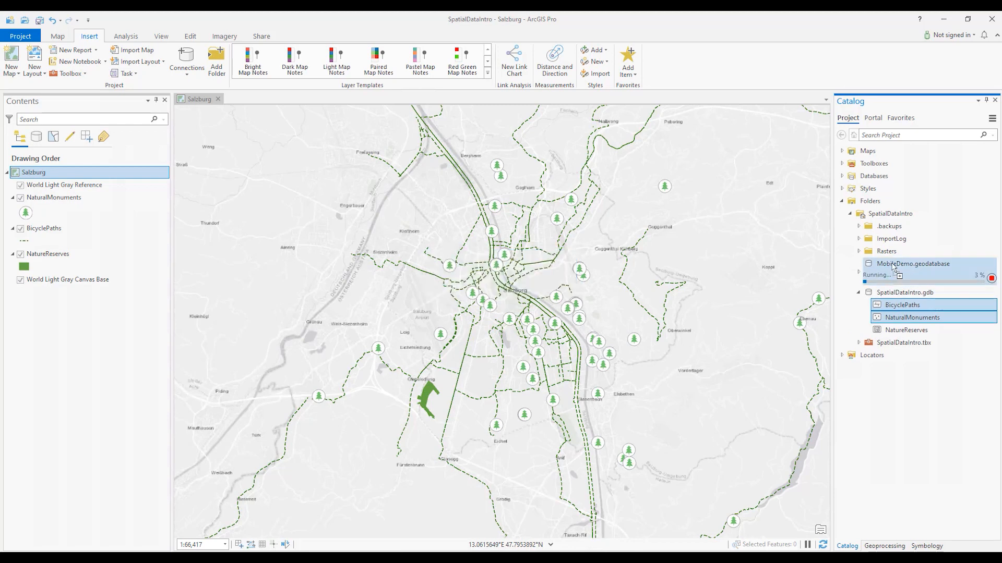
pyautogui.moveTo(914, 263)
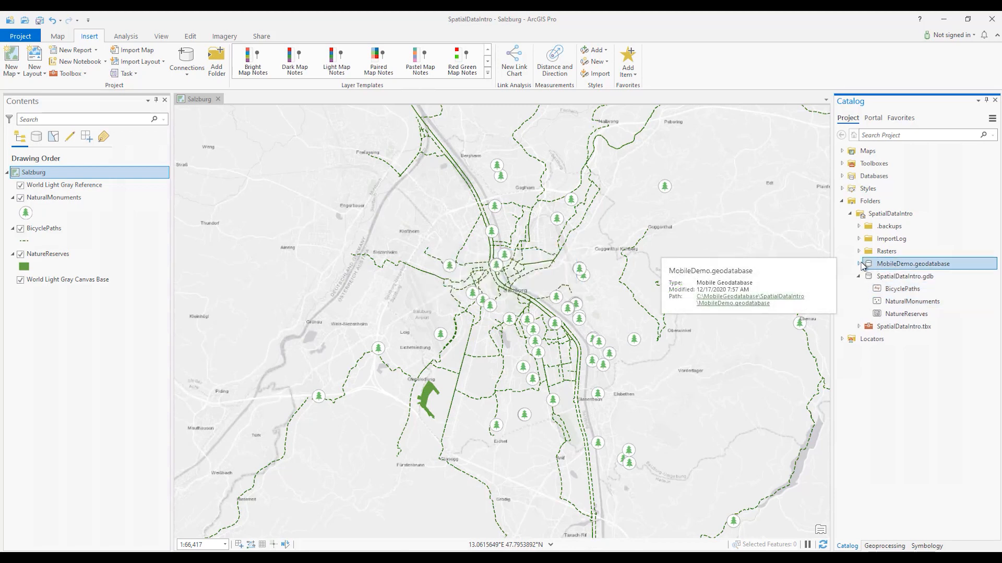
# Expand MobileDemo.geodatabase to confirm BicyclePaths and NaturalMonuments were copied in.
pyautogui.click(859, 263)
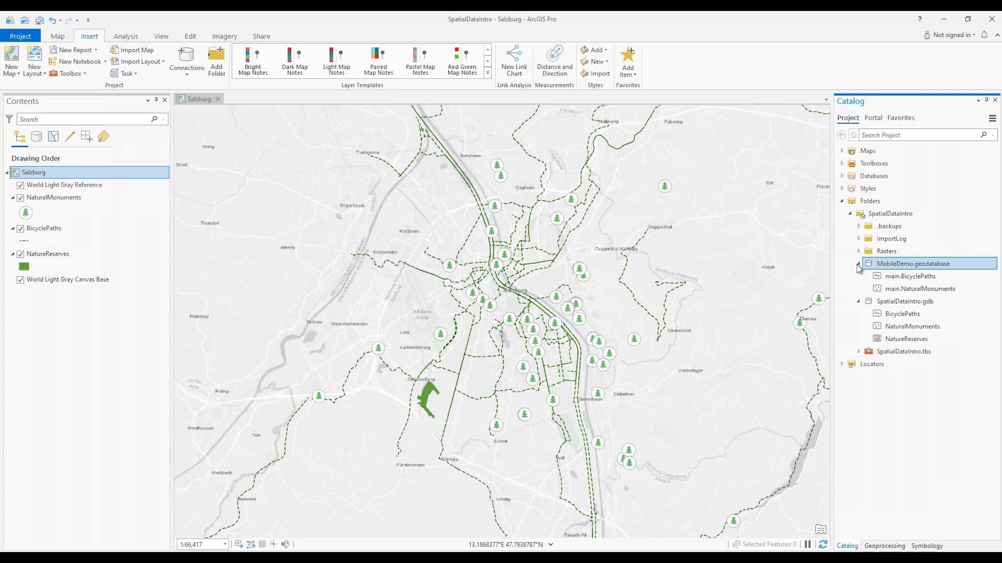
pyautogui.click(910, 275)
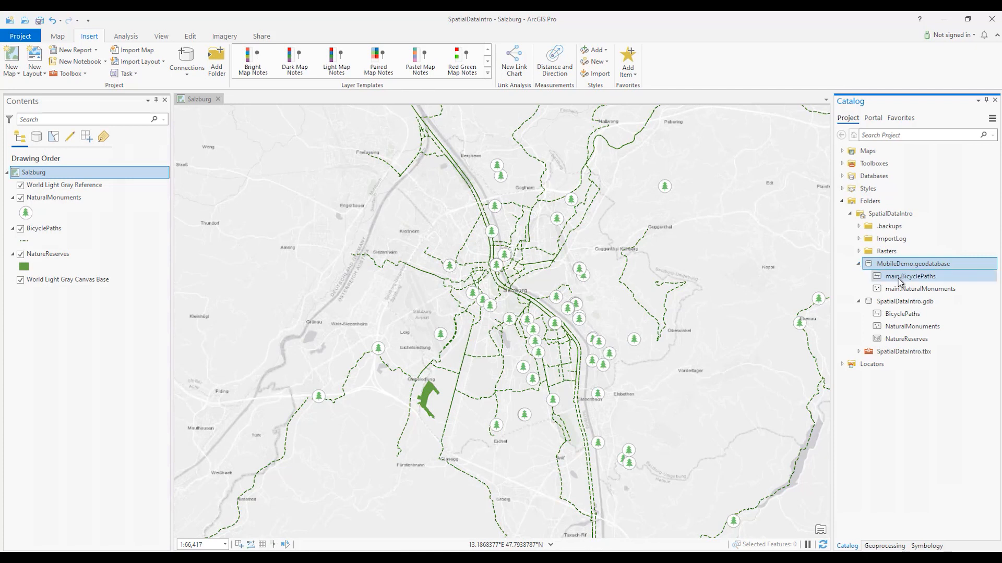
pyautogui.moveTo(910, 276)
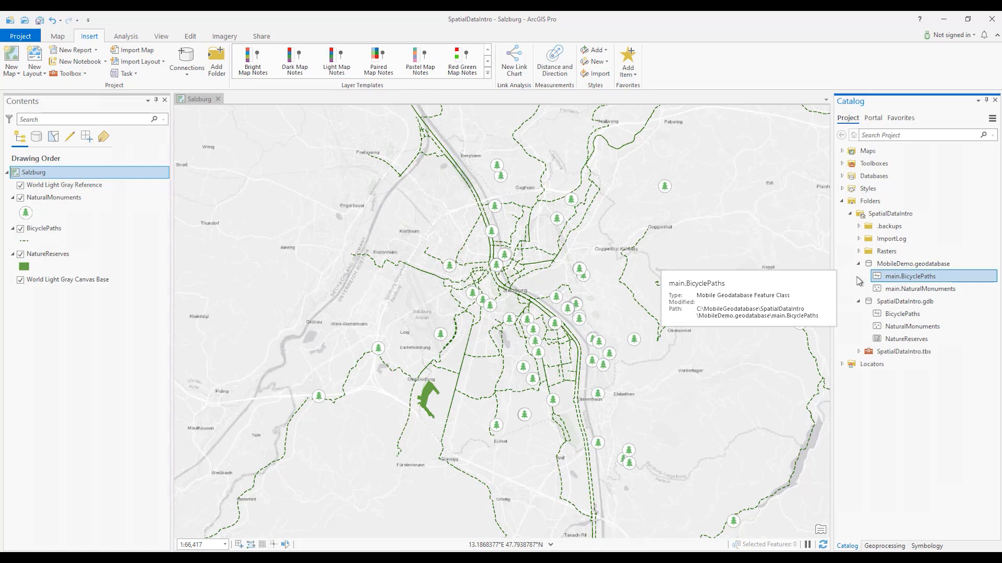
pyautogui.moveTo(870, 282)
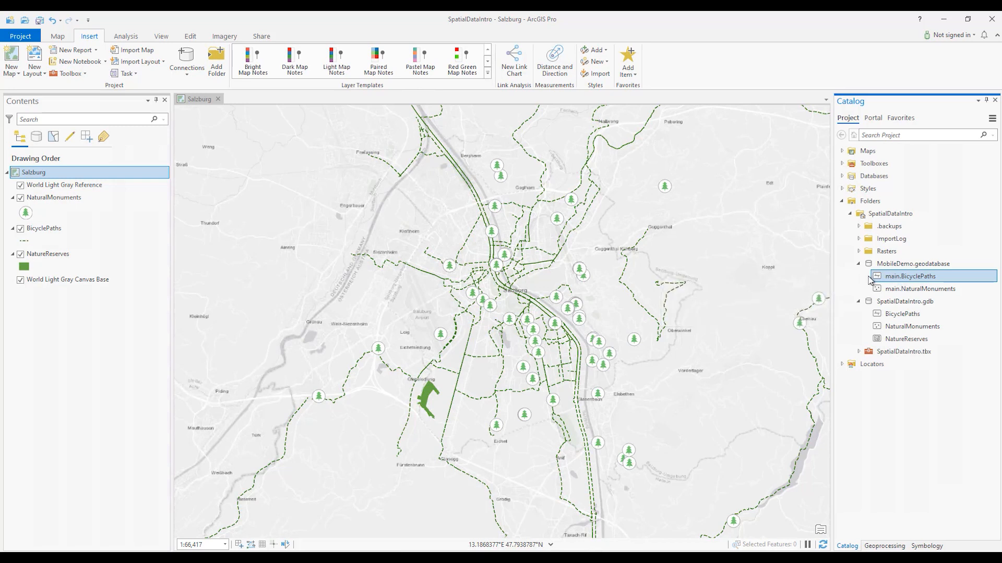
pyautogui.rightClick(910, 275)
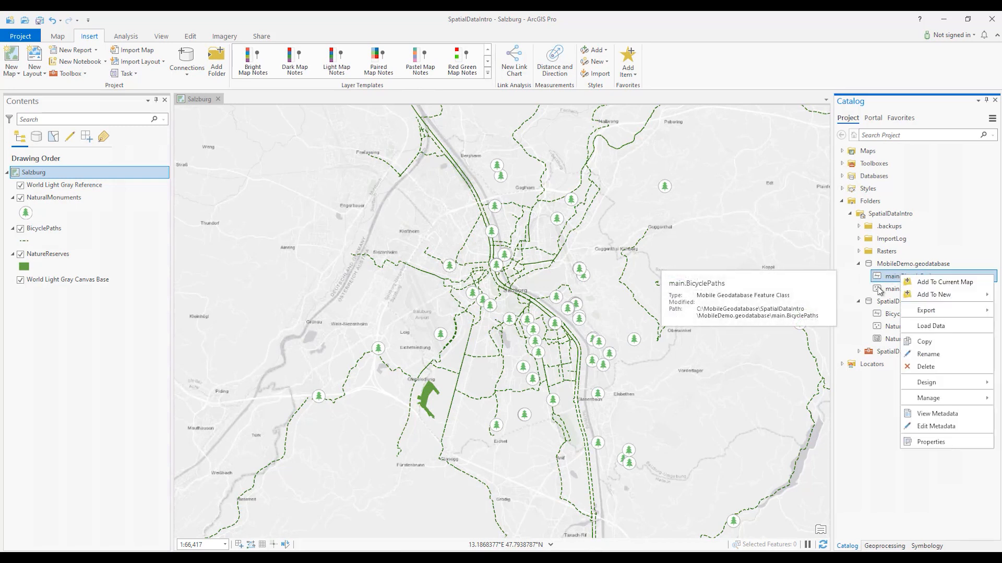
pyautogui.click(930, 442)
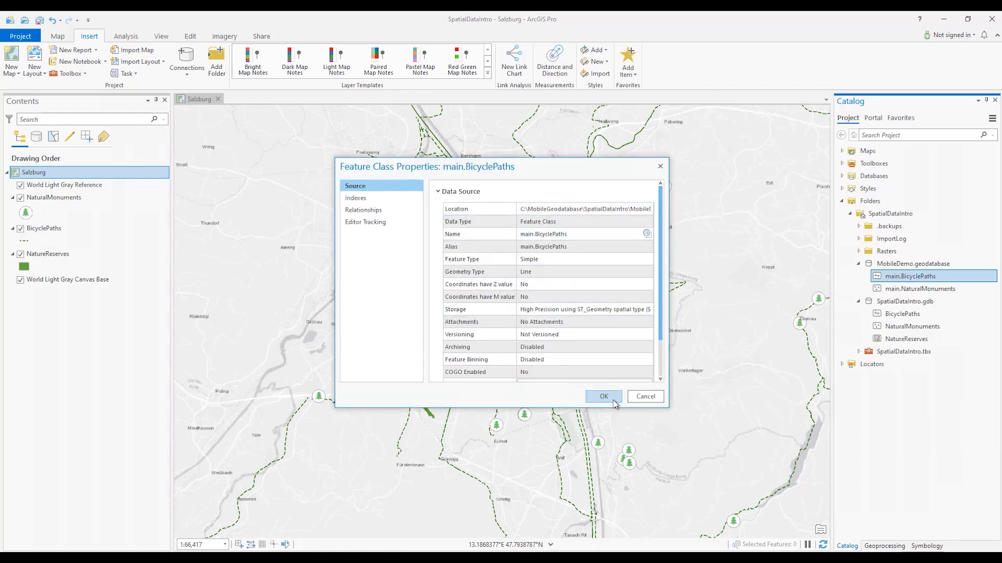
pyautogui.click(602, 396)
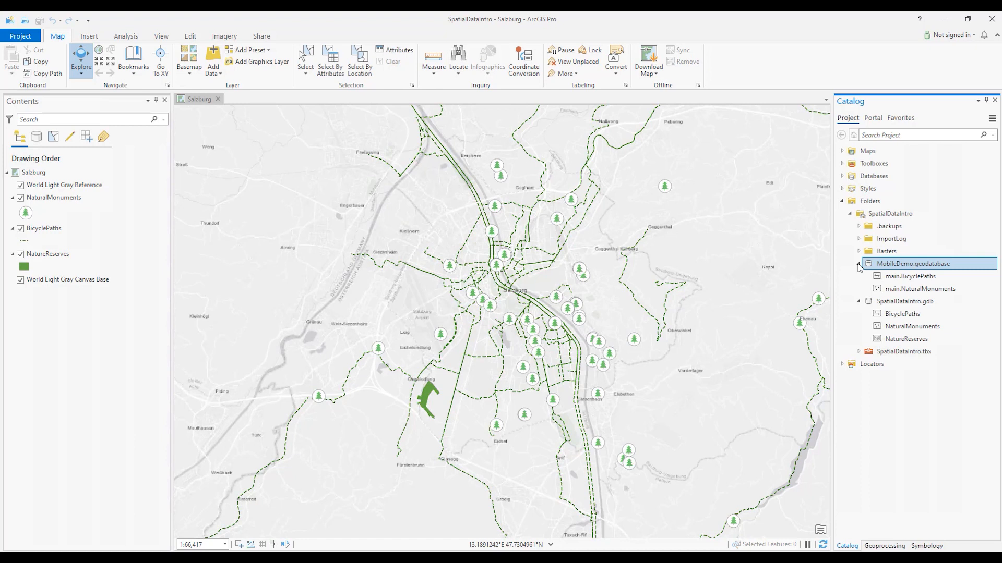
# Draft the Mobile Demo email with MobileDemo.geodatabase attached and body 'Salzburg Project.'.
pyautogui.click(993, 18)
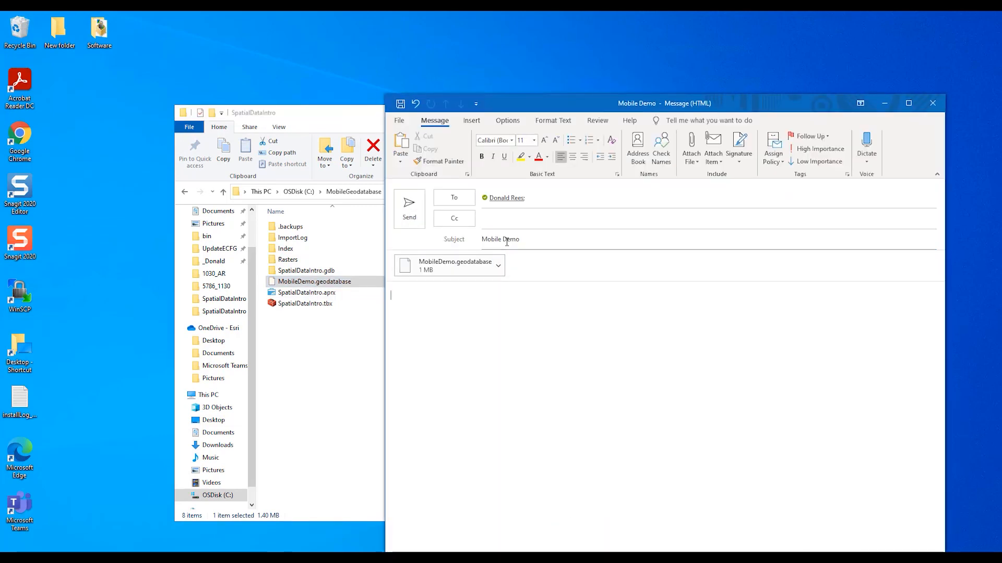
pyautogui.write('Salzburg Project.')
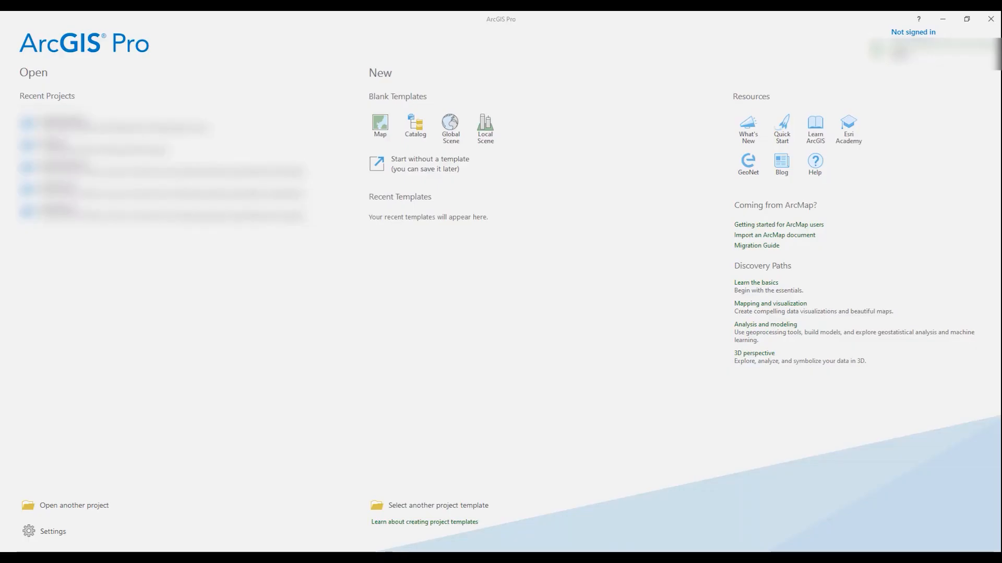
# Start a blank project and rename the received MobileDemo geodatabase to SalzburgProject.
pyautogui.click(379, 125)
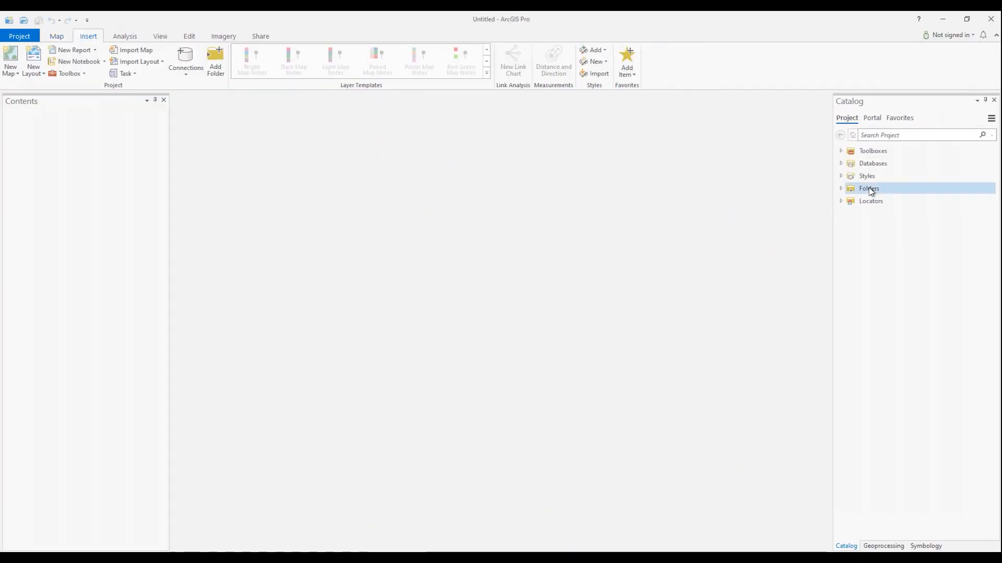
pyautogui.click(869, 188)
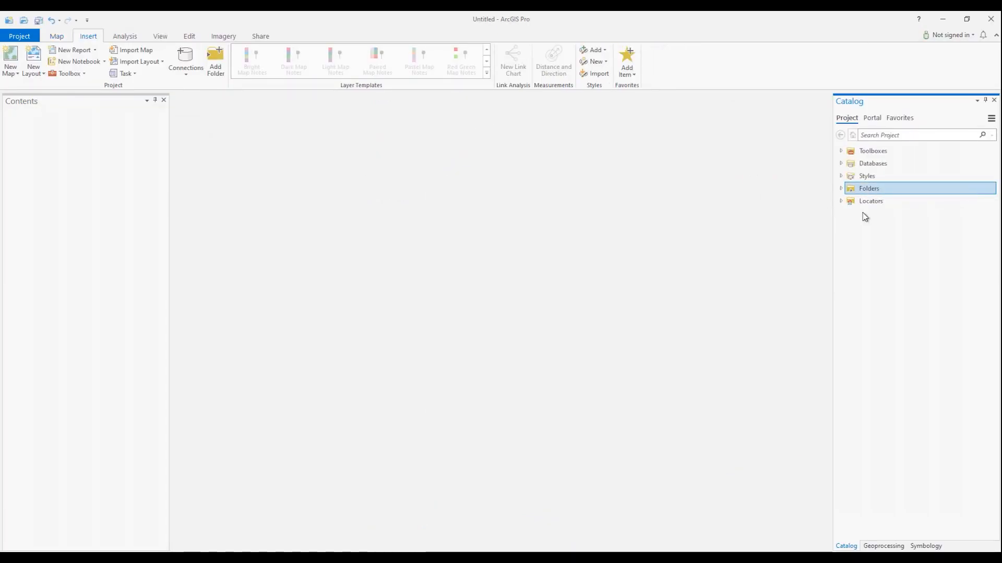
pyautogui.rightClick(909, 226)
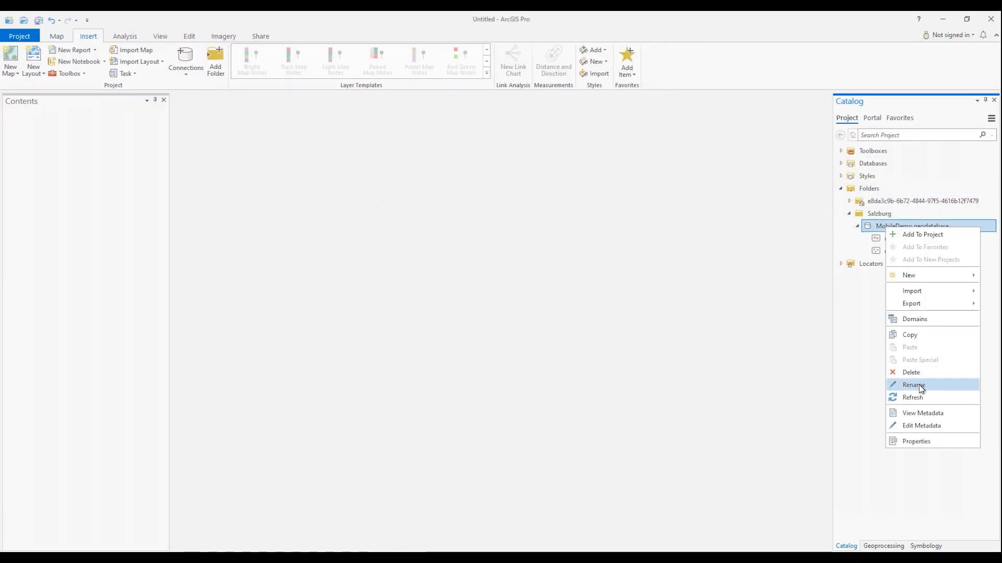
pyautogui.click(913, 385)
pyautogui.write('SalzburgProject')
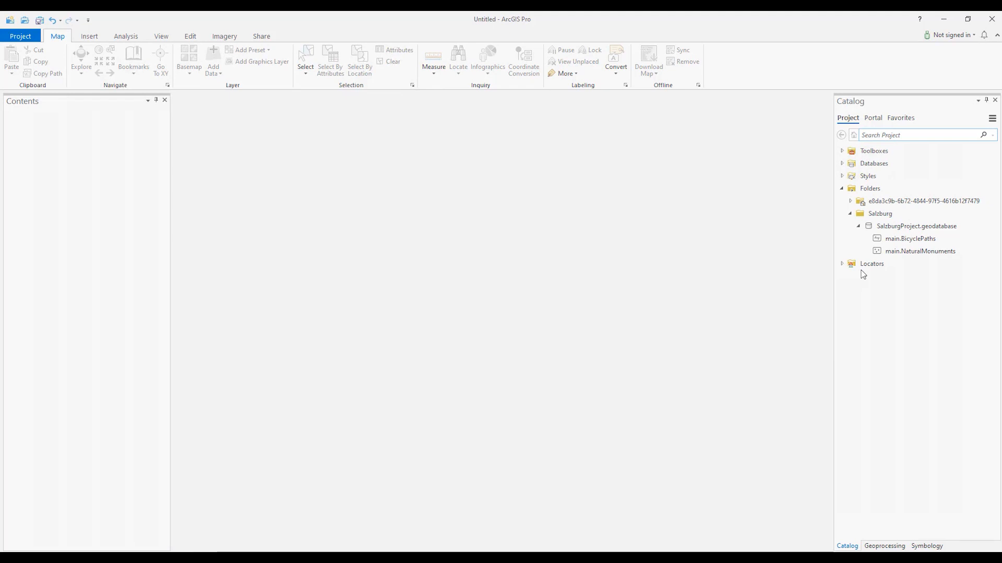
# Add the BicyclePaths and NaturalMonuments feature classes to a new map.
pyautogui.rightClick(919, 251)
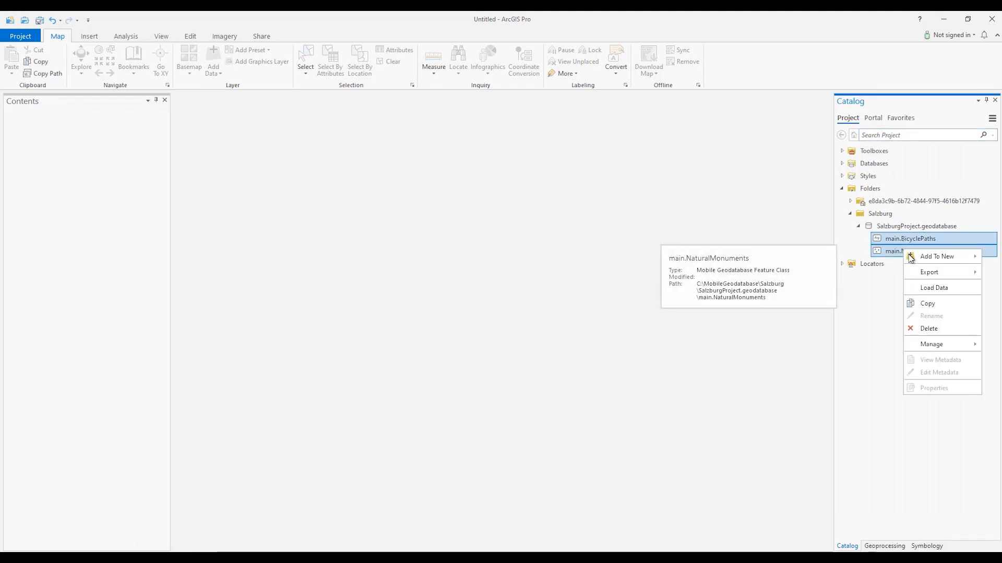
pyautogui.click(937, 256)
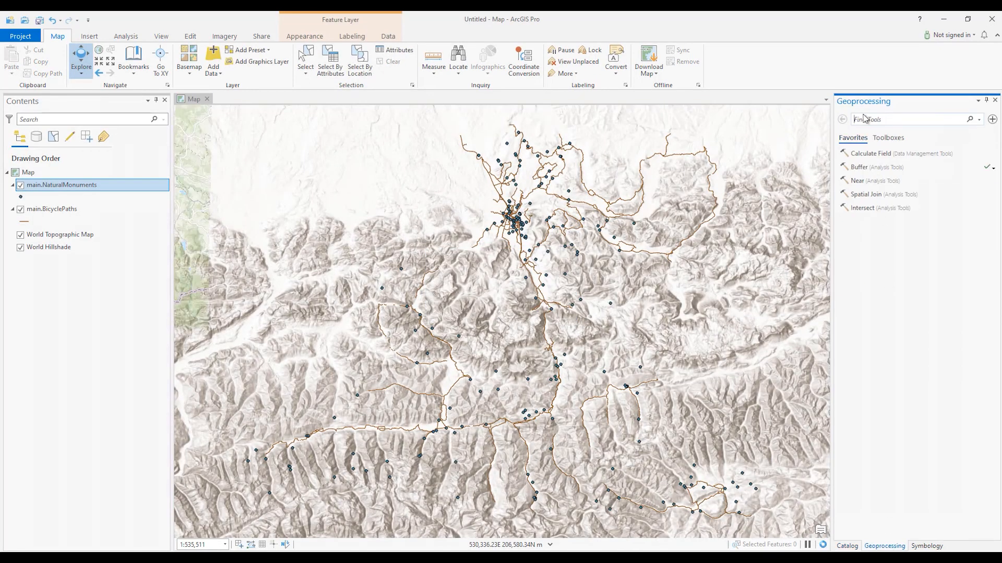
# Buffer main.NaturalMonuments by 1 kilometre to create the main_NM_Buffer layer.
pyautogui.click(858, 167)
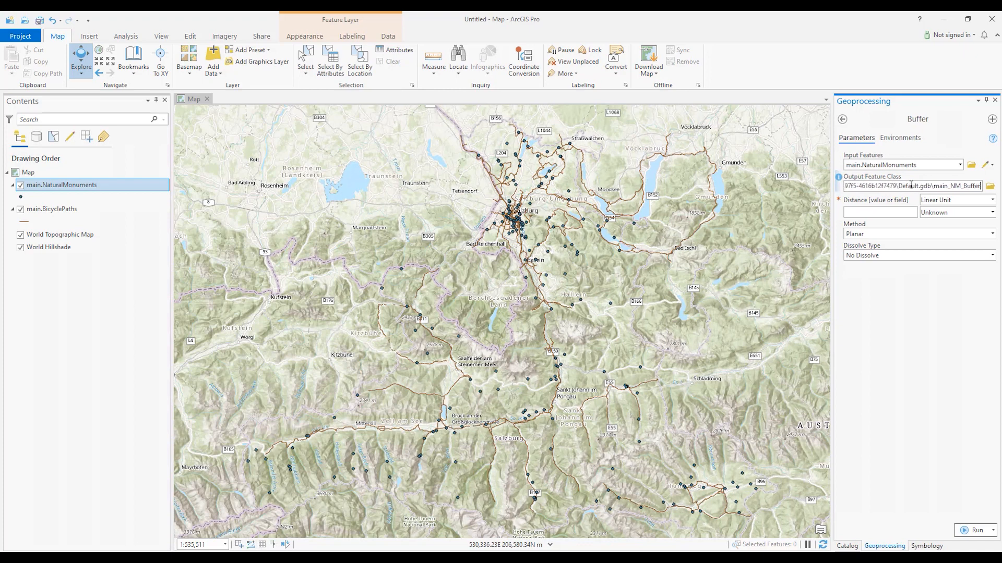
pyautogui.click(957, 212)
pyautogui.write('1')
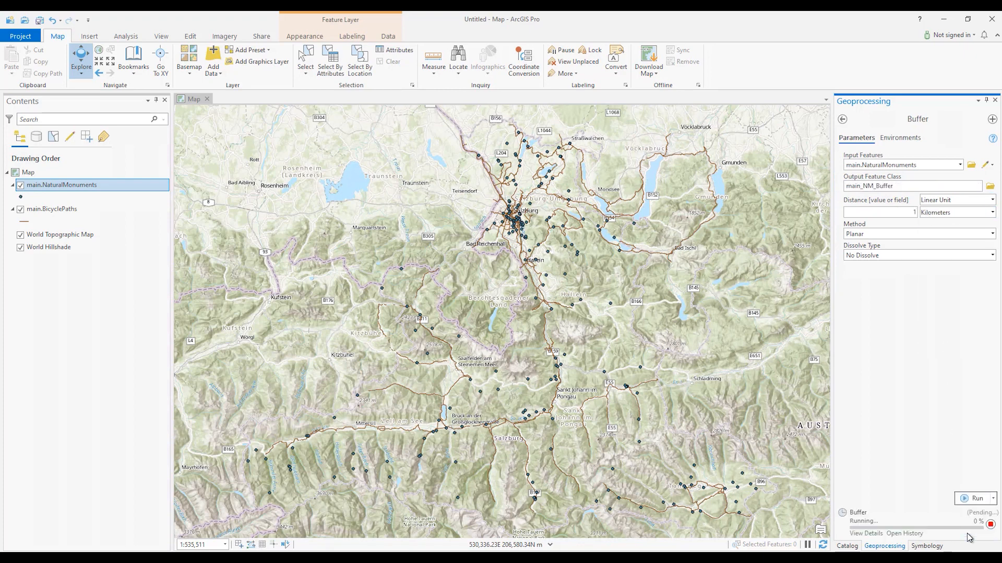
# Start a Select By Location query using the new buffer layer as selecting features.
pyautogui.click(976, 499)
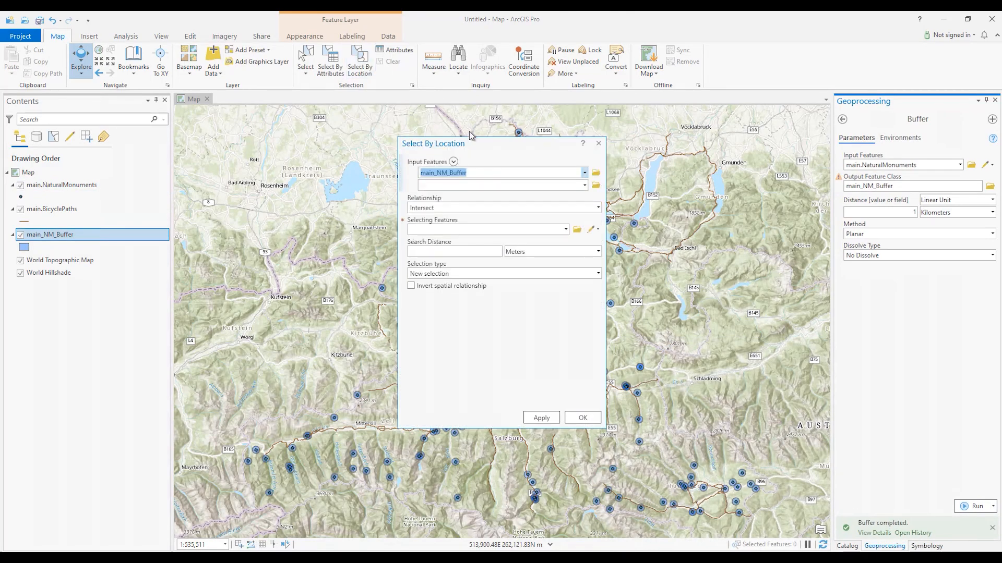
pyautogui.click(565, 229)
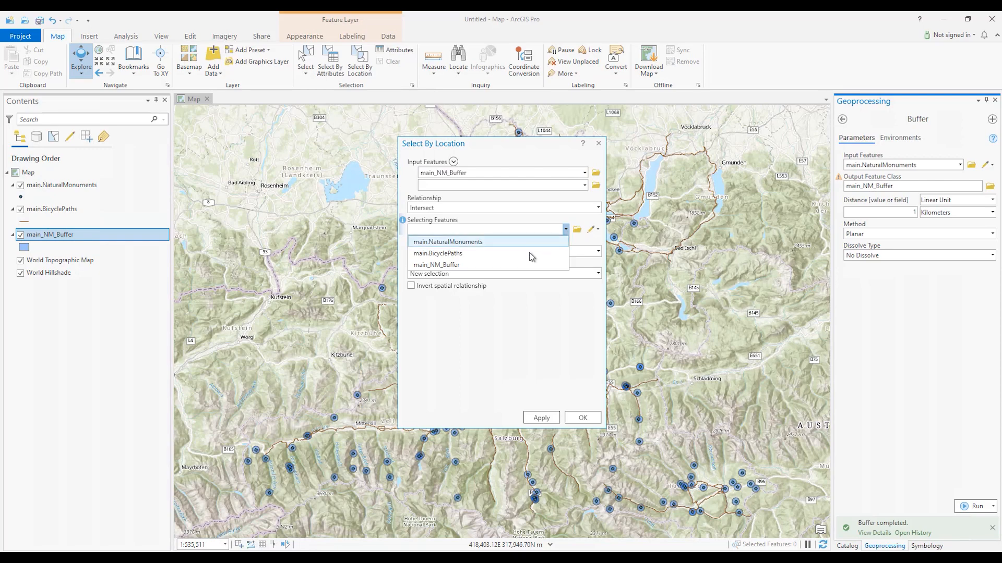